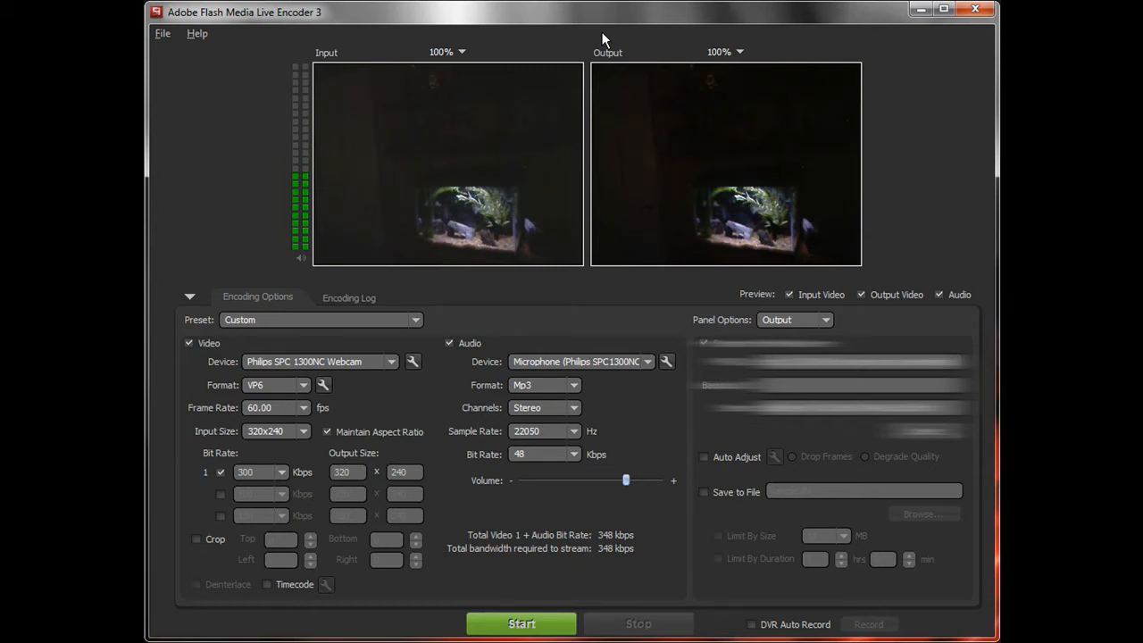
pyautogui.moveTo(613, 282)
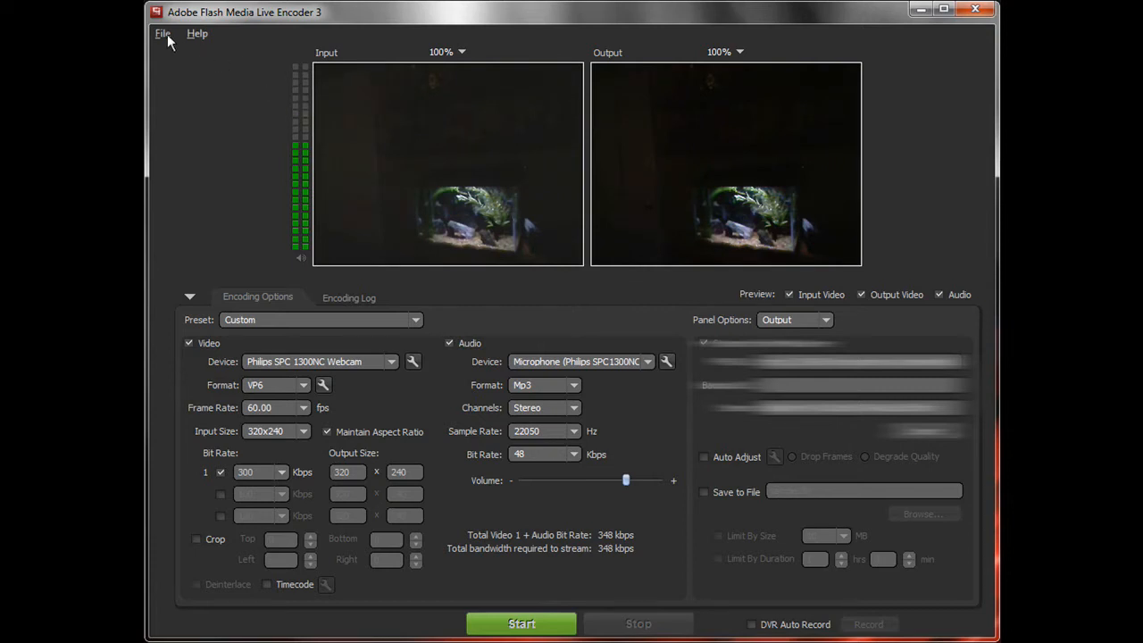
# Keep the Philips webcam as the video capture source, leaving its image settings unchanged.
pyautogui.click(163, 33)
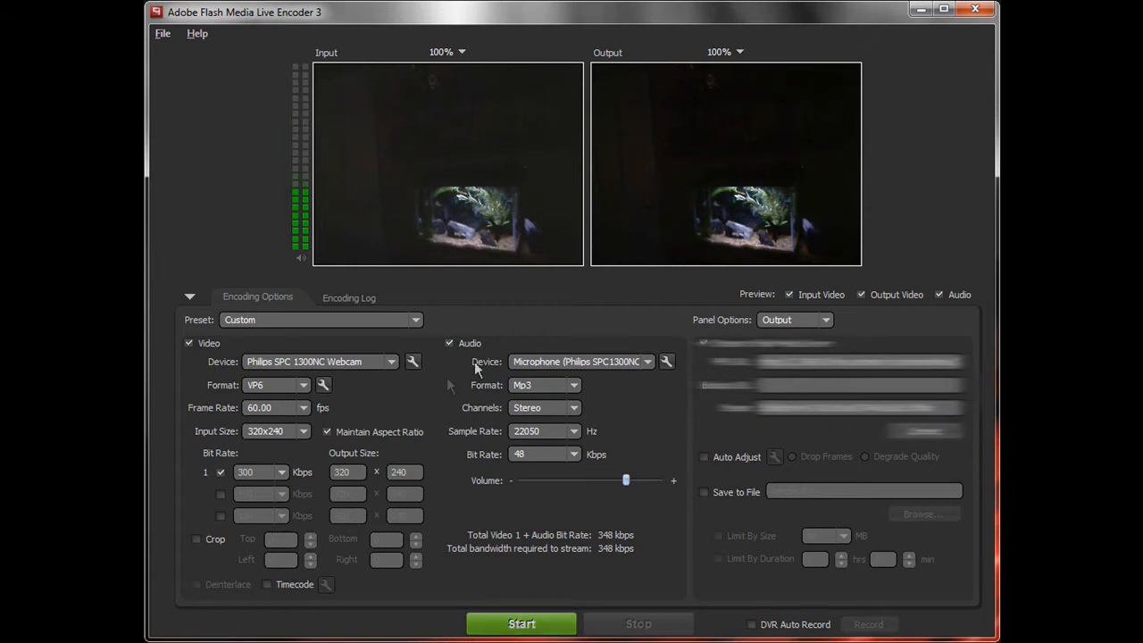
pyautogui.click(391, 362)
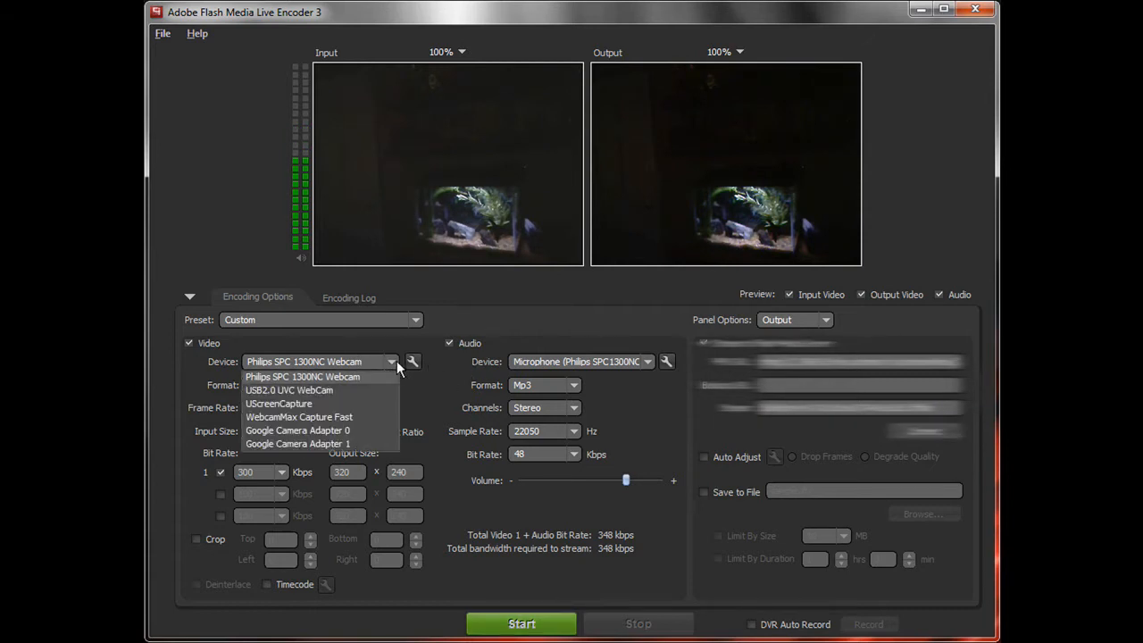
pyautogui.moveTo(656, 375)
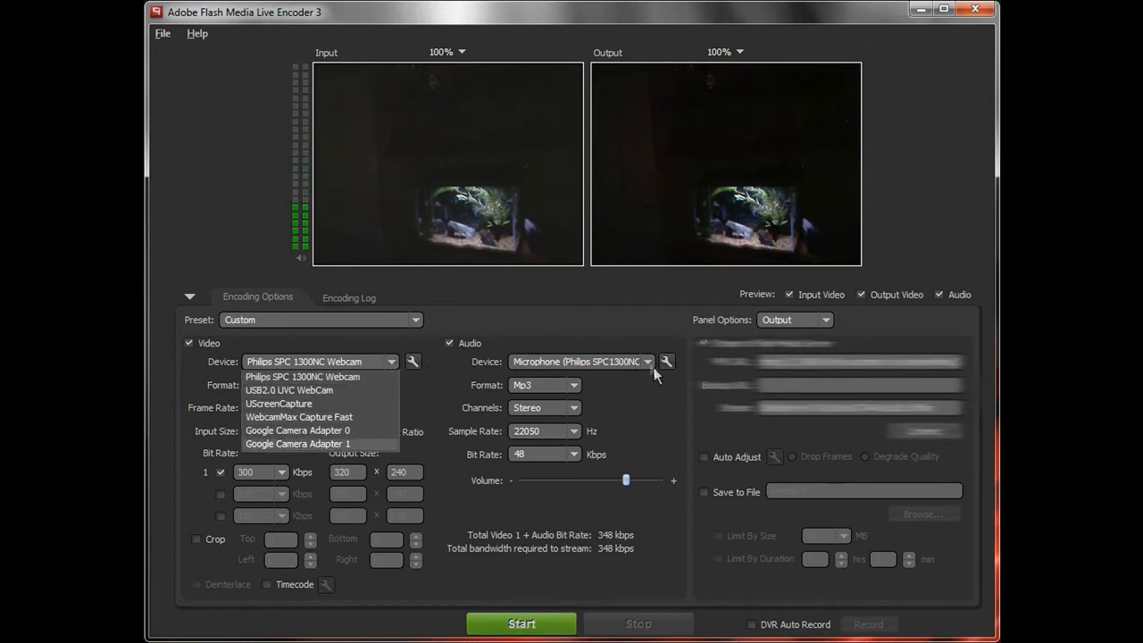
pyautogui.click(302, 376)
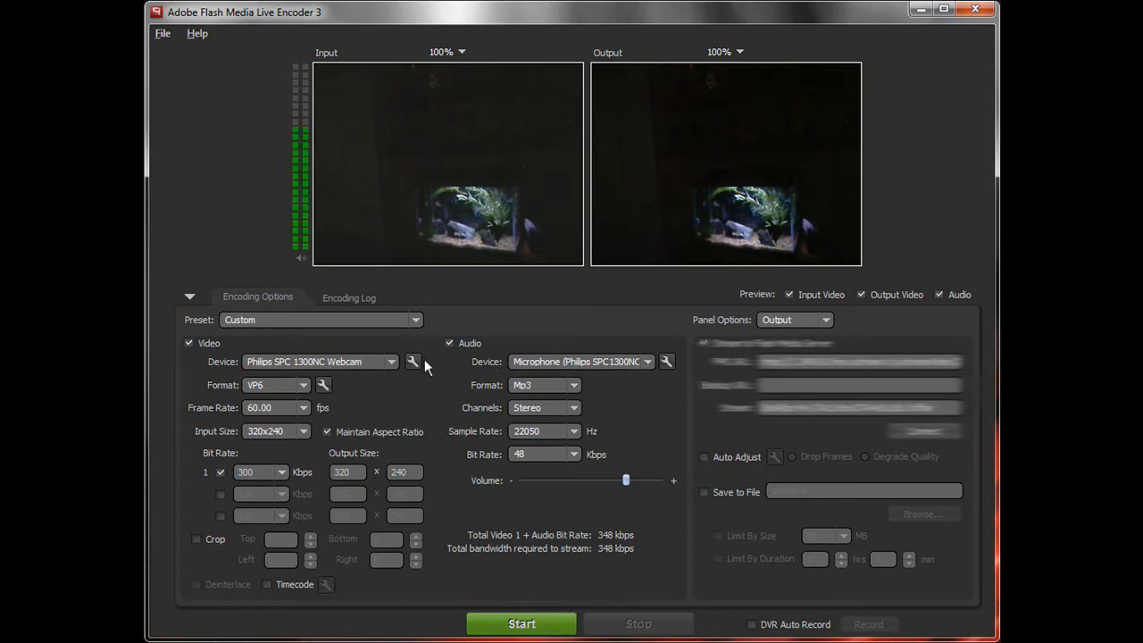
pyautogui.click(412, 361)
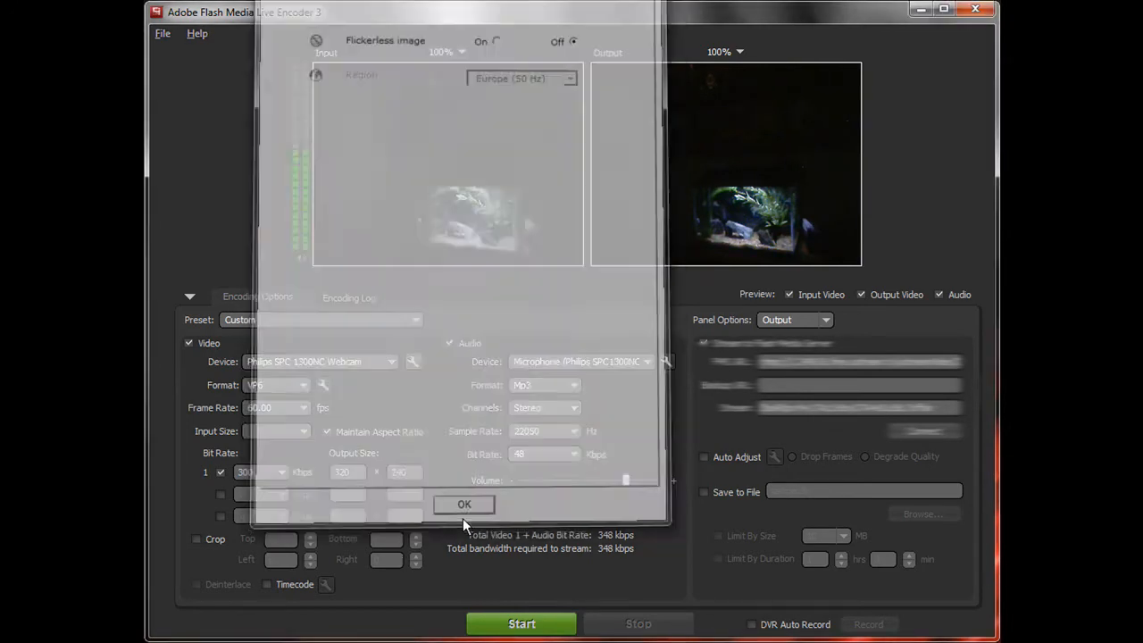
pyautogui.click(464, 503)
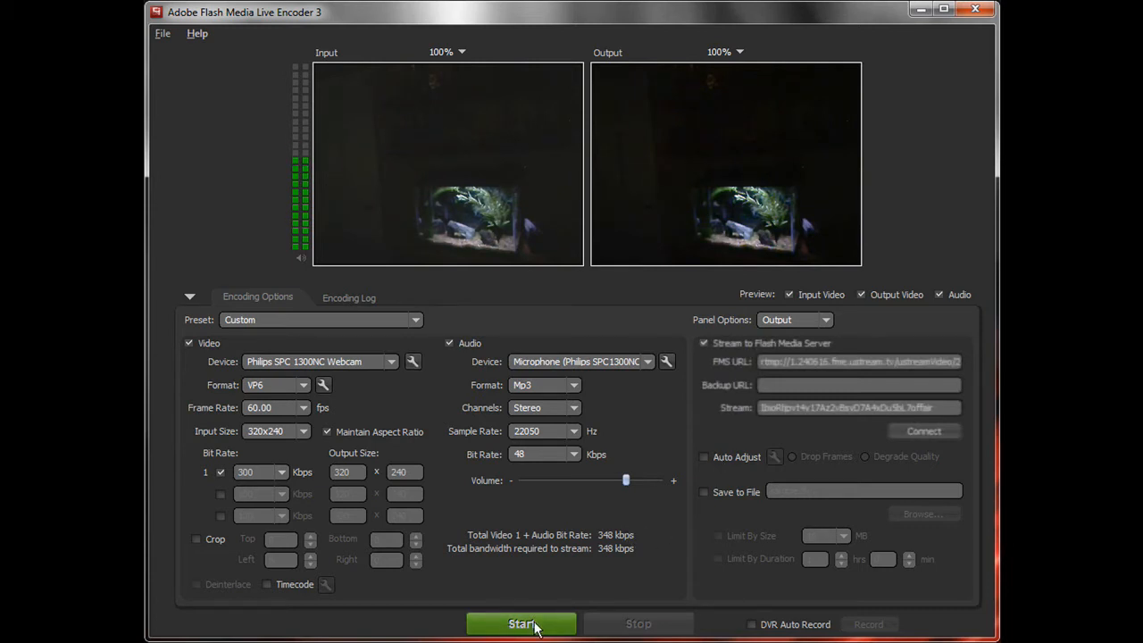
# Start streaming to the server, sign in to Ustream and go to the broadcaster page.
pyautogui.click(521, 623)
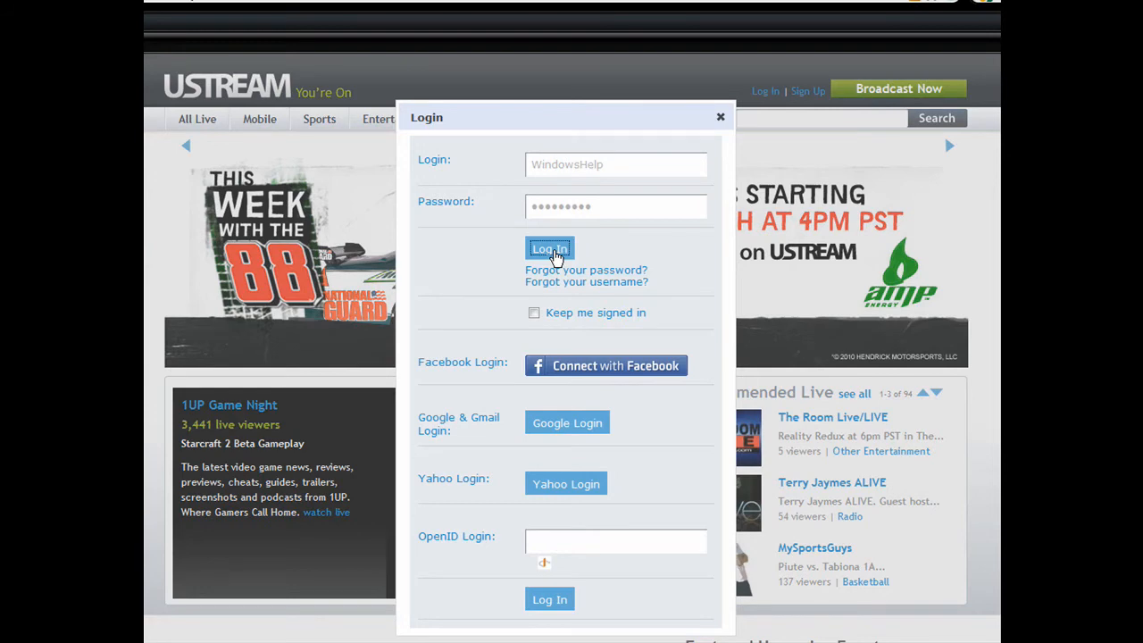
pyautogui.click(549, 248)
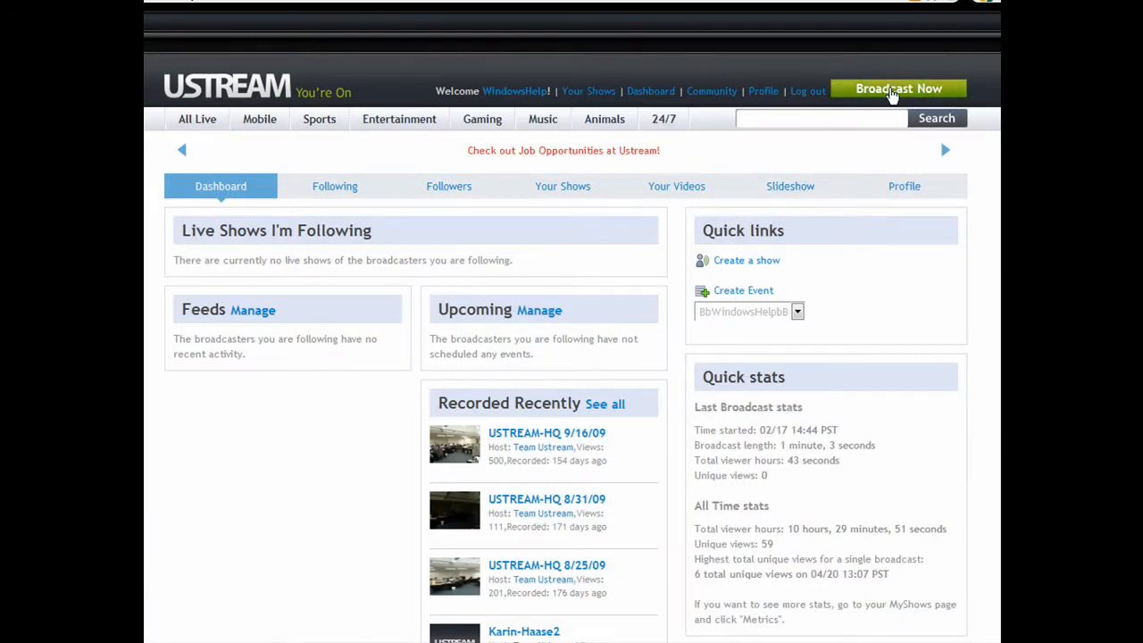
pyautogui.click(897, 88)
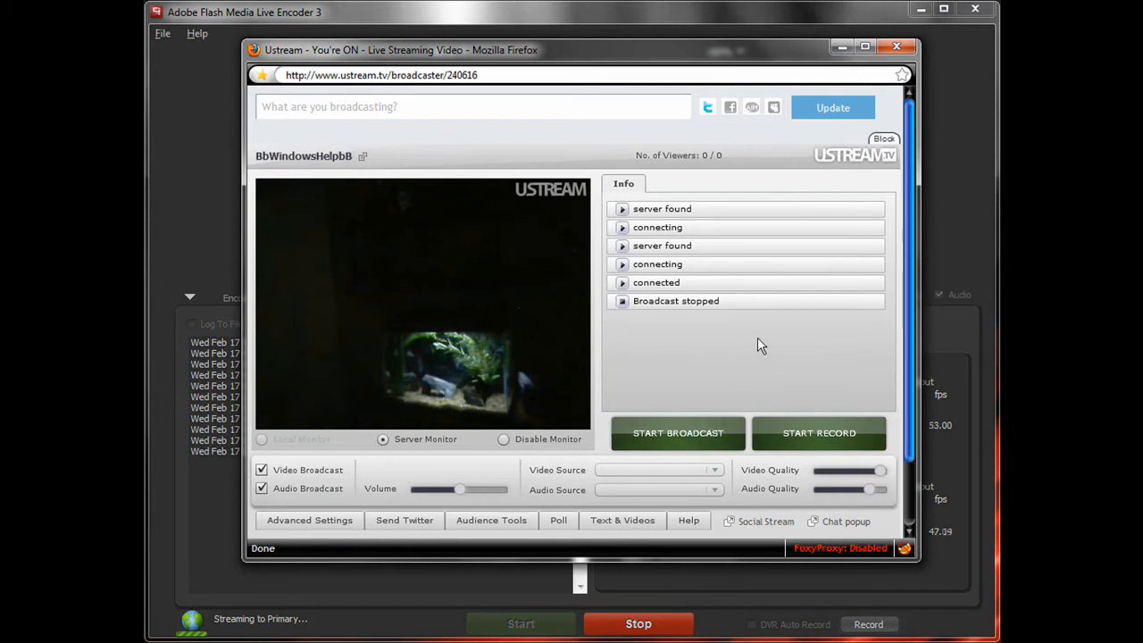
pyautogui.moveTo(668, 398)
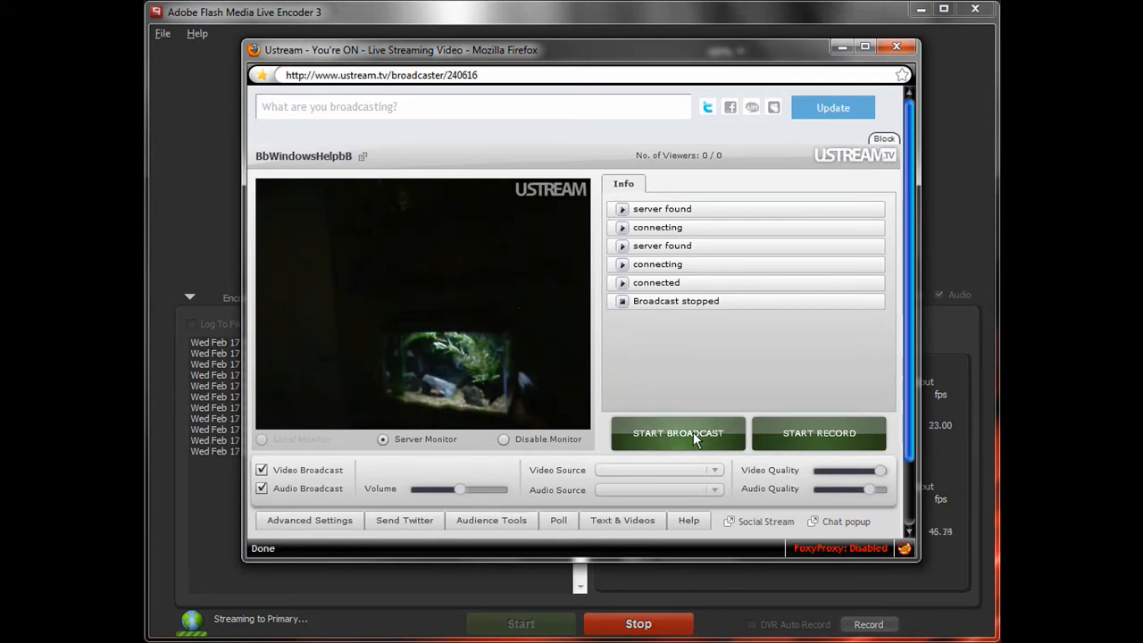
# Start the broadcast so the fish-tank feed goes live on the show.
pyautogui.click(678, 432)
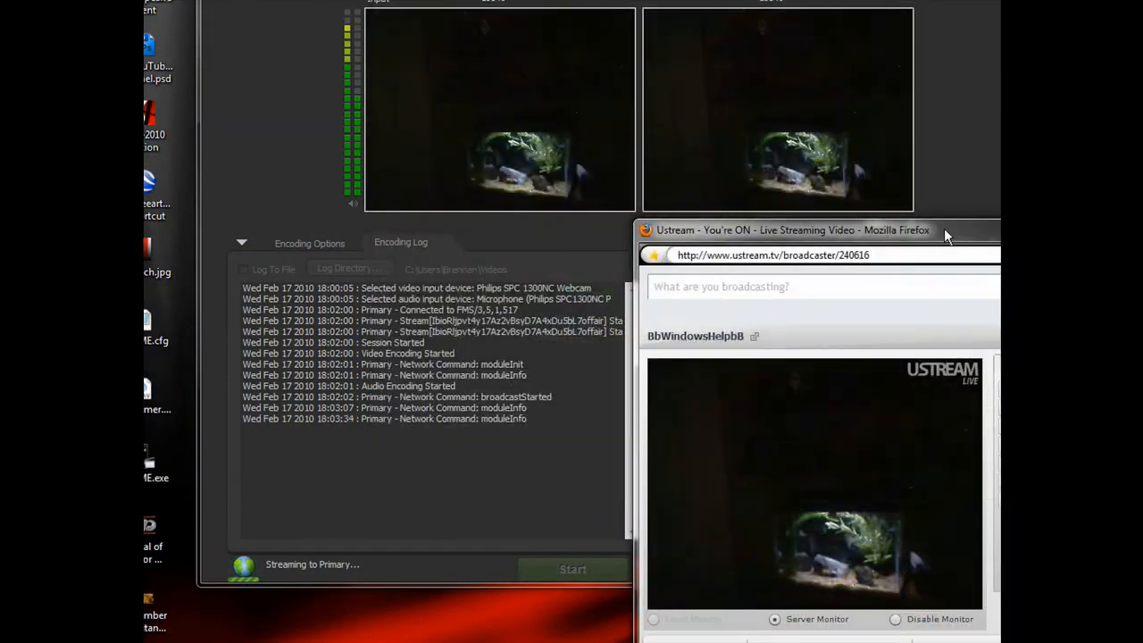
# Bring the broadcaster window back into view and stop the live broadcast.
pyautogui.moveTo(942, 229); pyautogui.dragTo(701, 348)
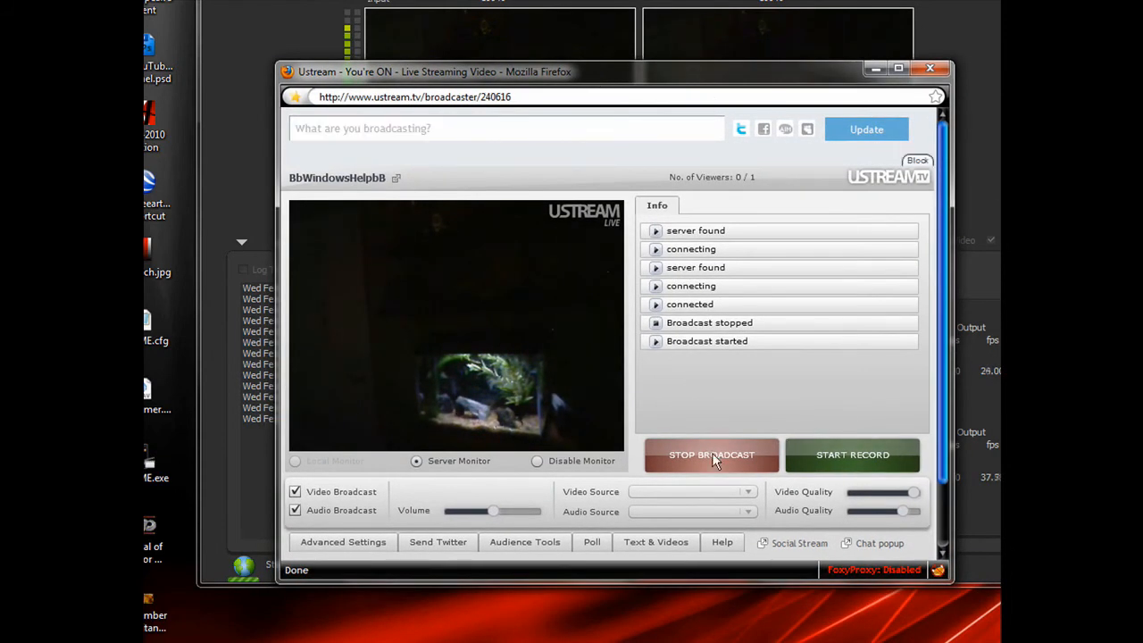
pyautogui.click(711, 455)
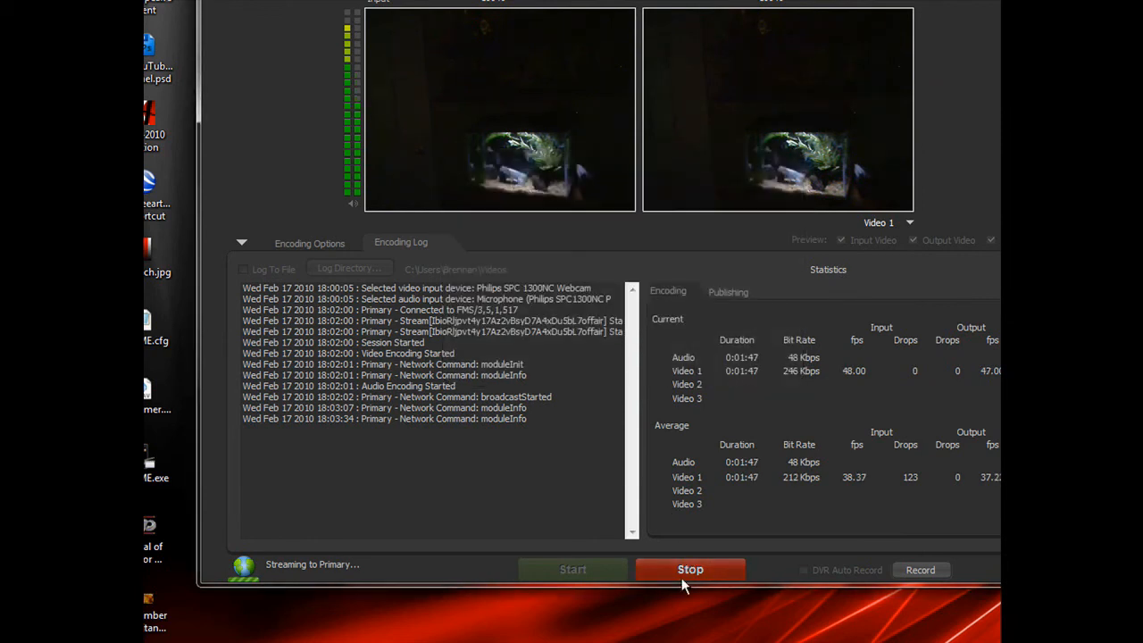
# Stop the encoder's stream and return to the Encoding Options view.
pyautogui.click(690, 569)
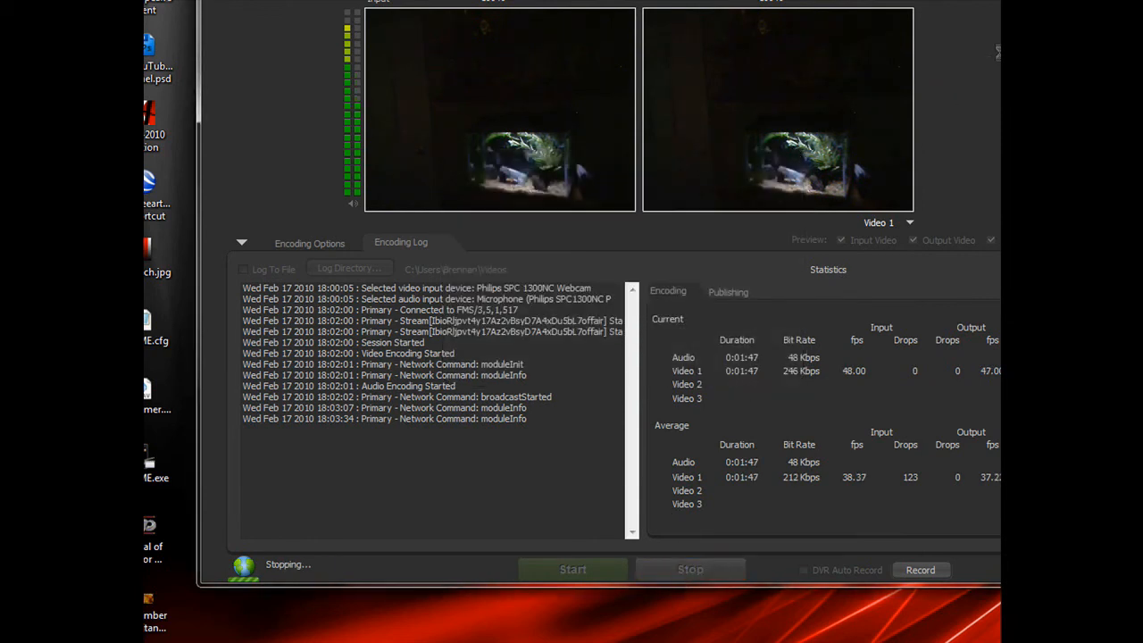
pyautogui.click(309, 243)
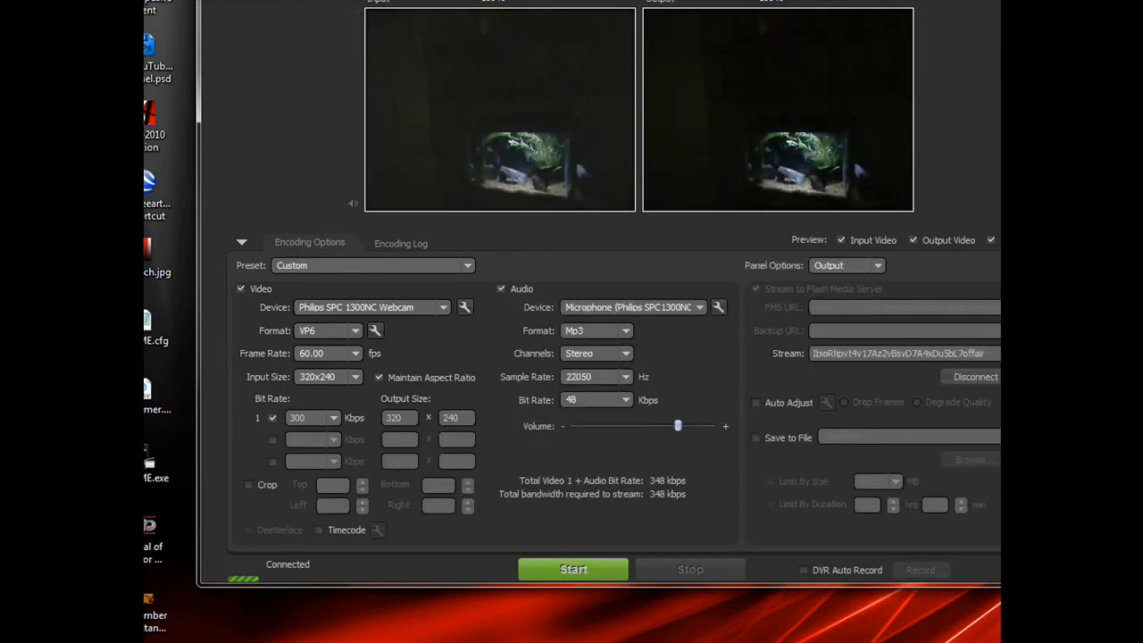